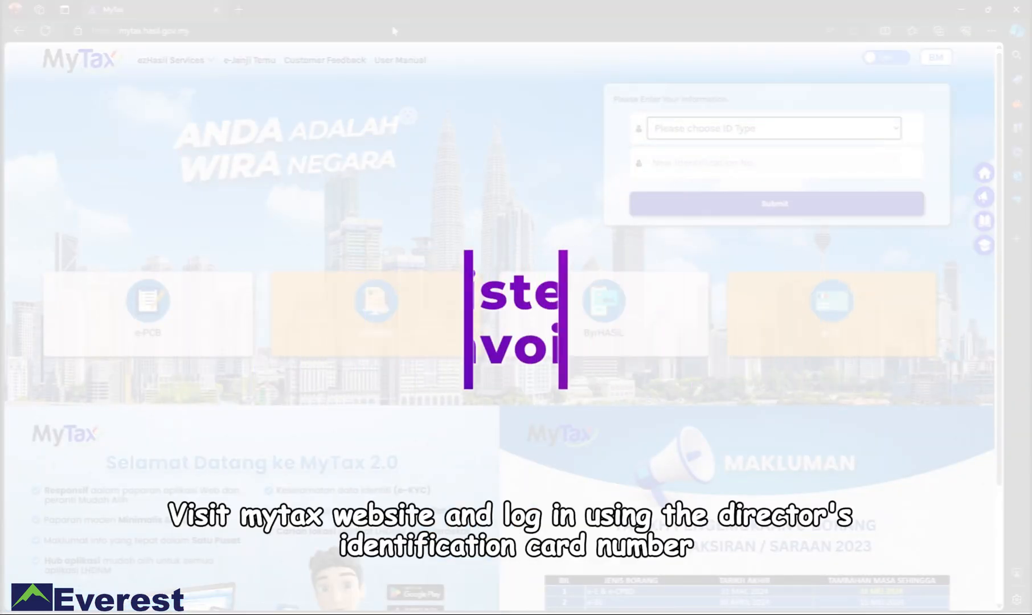
Log in to MyTax with the director's ID and password, then open MyInvois.
left_click(773, 128)
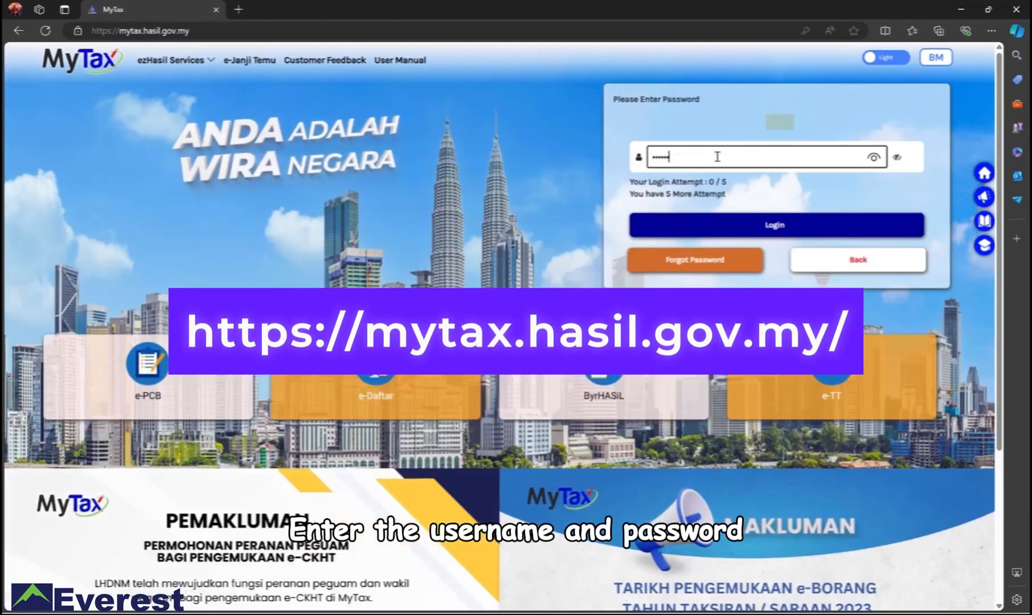
left_click(775, 224)
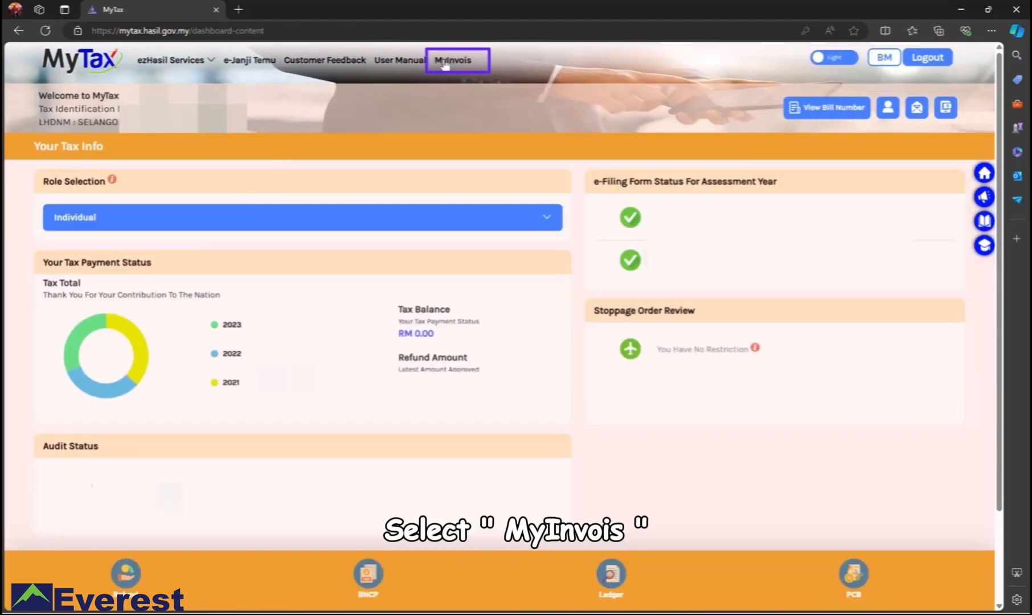
left_click(453, 60)
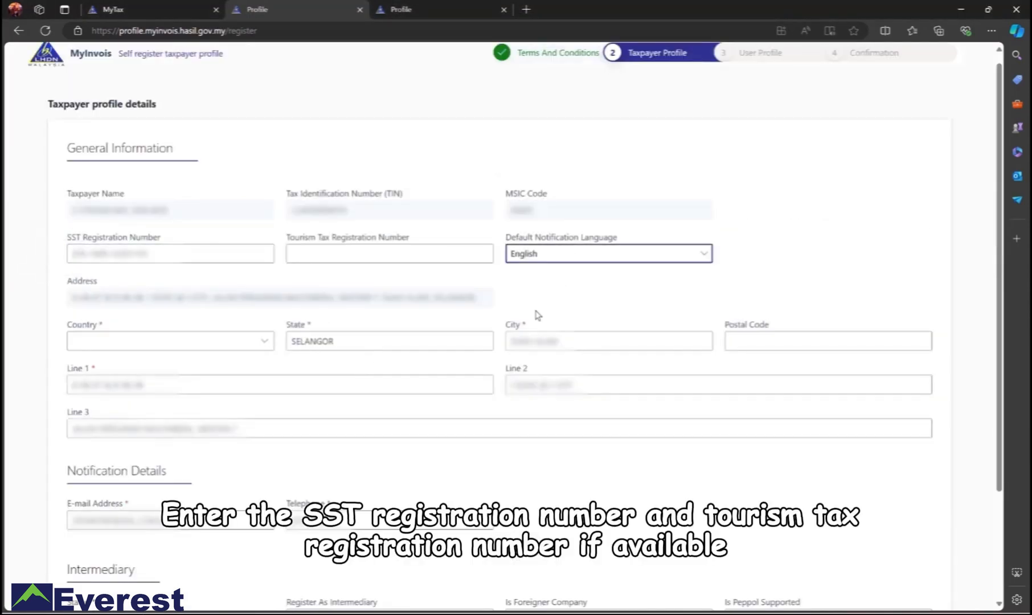
Fill in the taxpayer address with country MALAYSIA, city and line 2, then save.
left_click(170, 341)
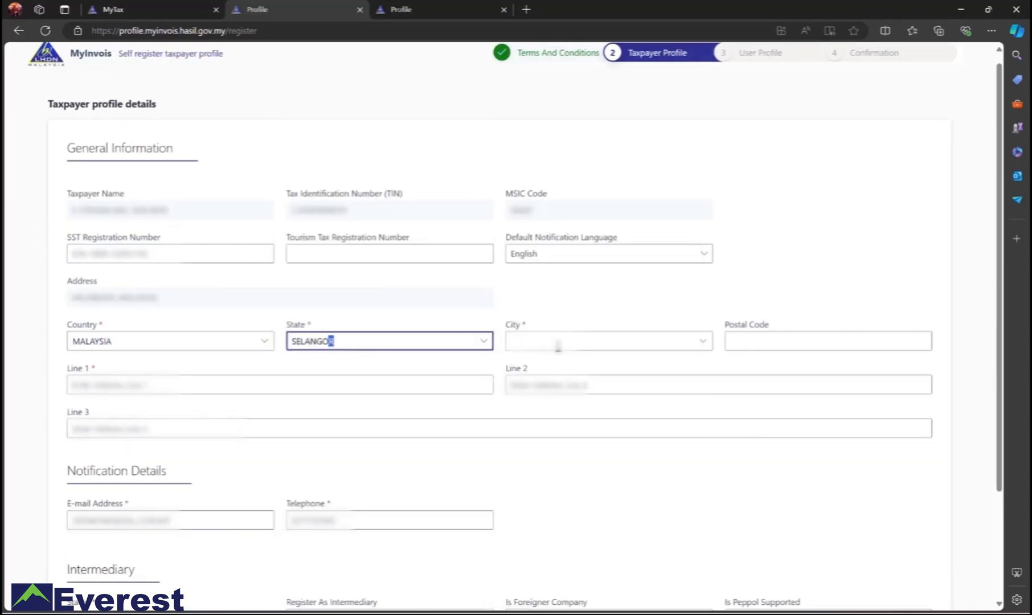
left_click(828, 342)
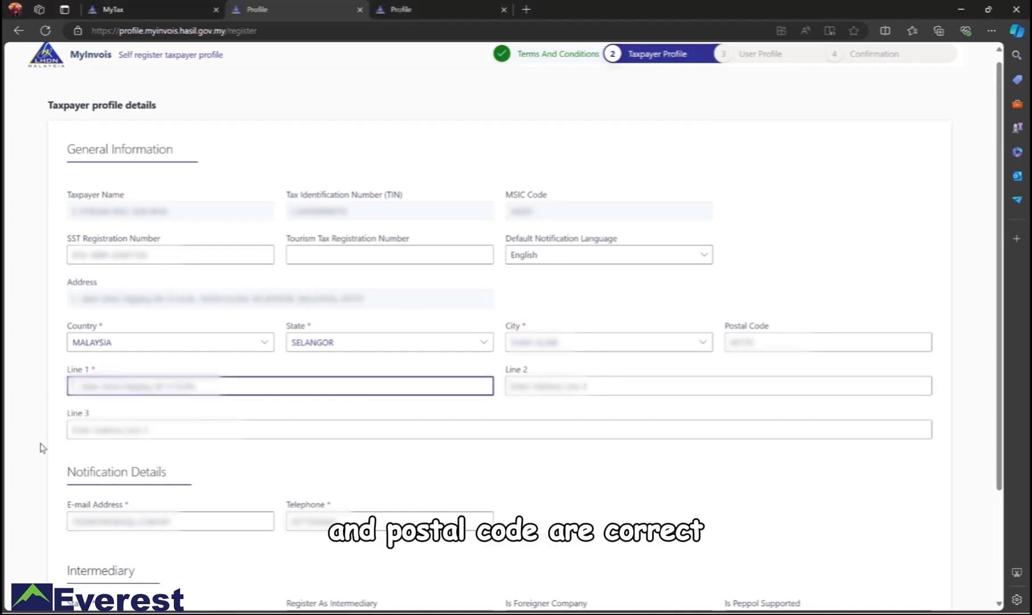
left_click(718, 386)
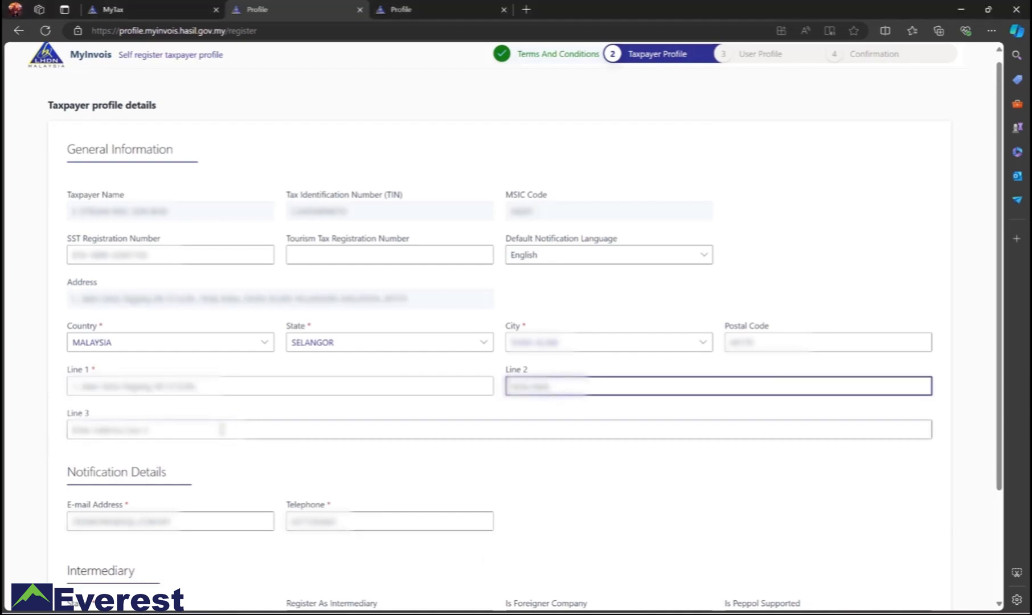
scroll("down", 3)
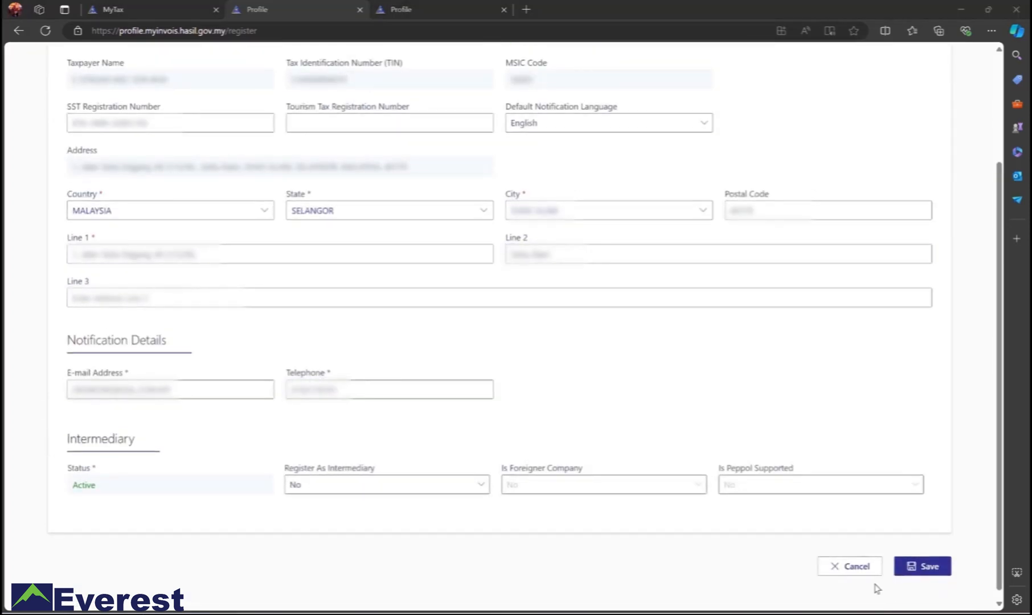
left_click(921, 565)
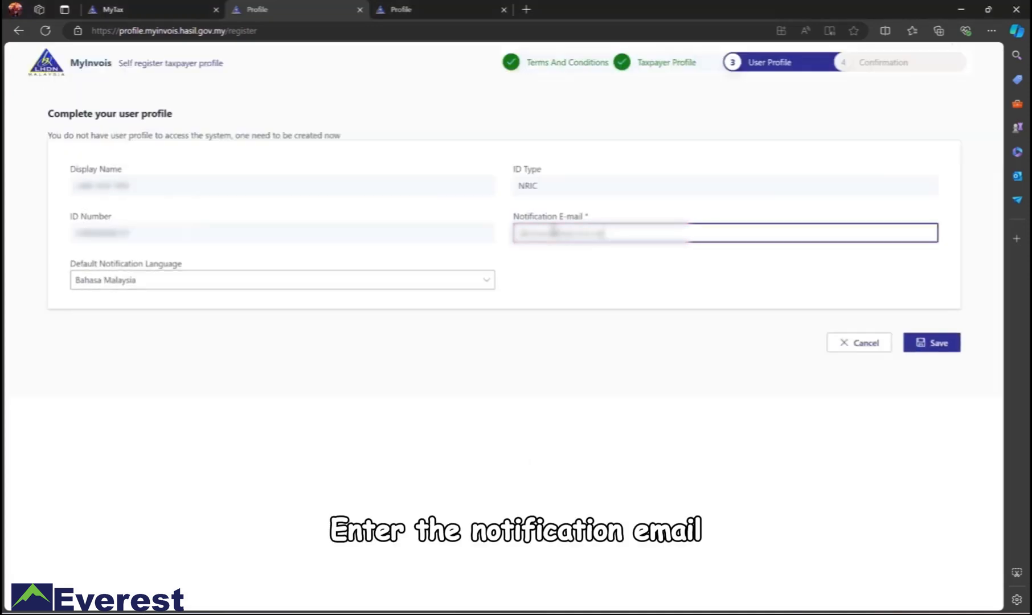
Set English as the notification language, save the user profile, and finish setup.
left_click(282, 279)
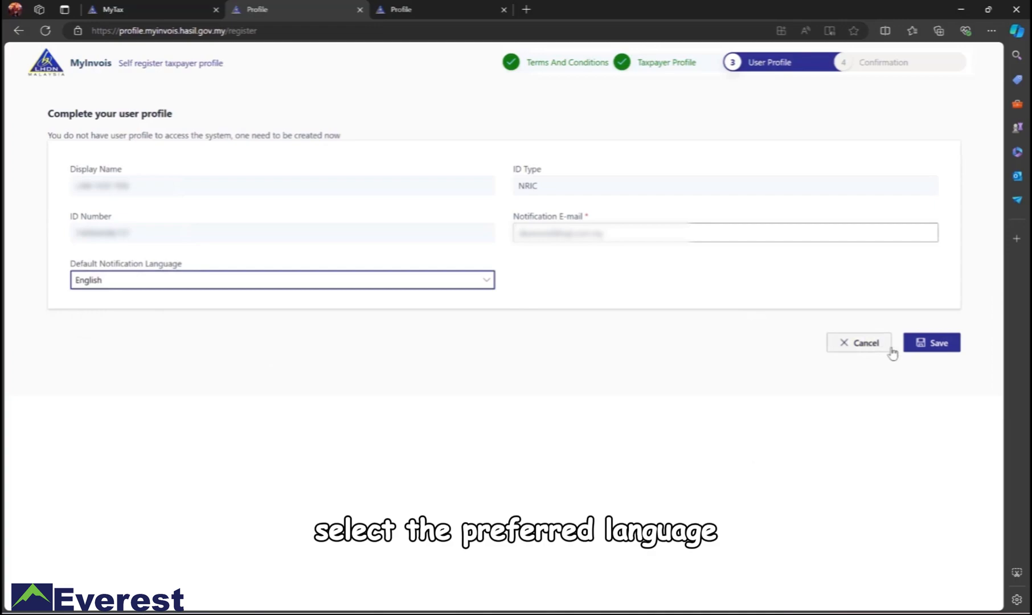
left_click(931, 342)
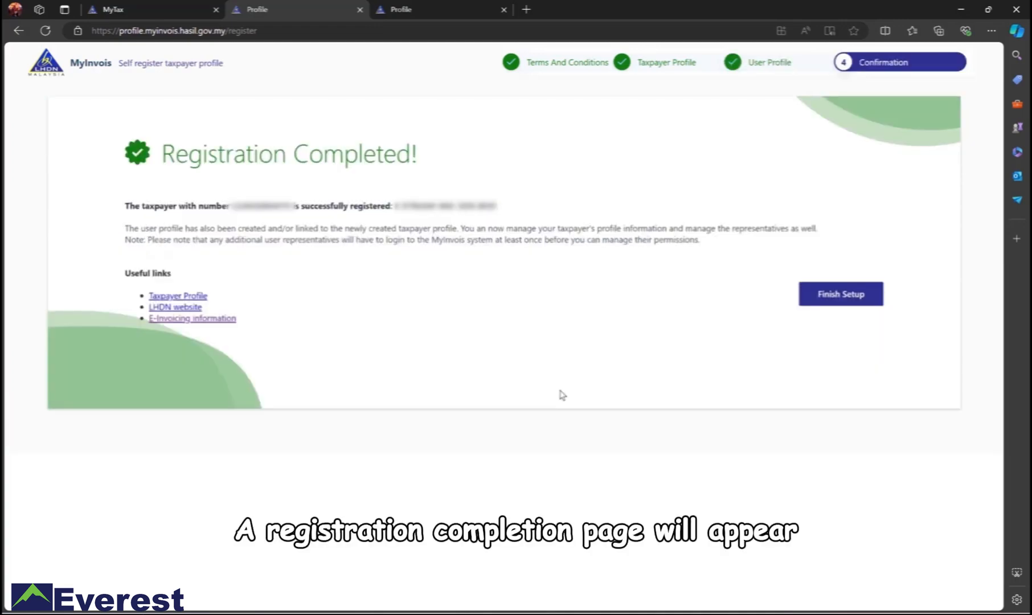
left_click(840, 293)
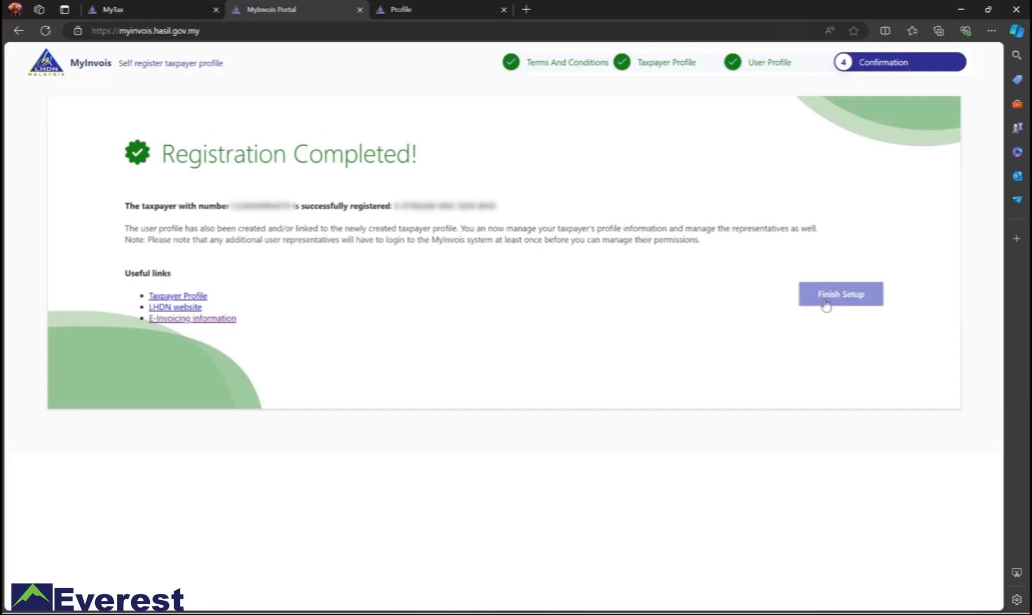
left_click(841, 294)
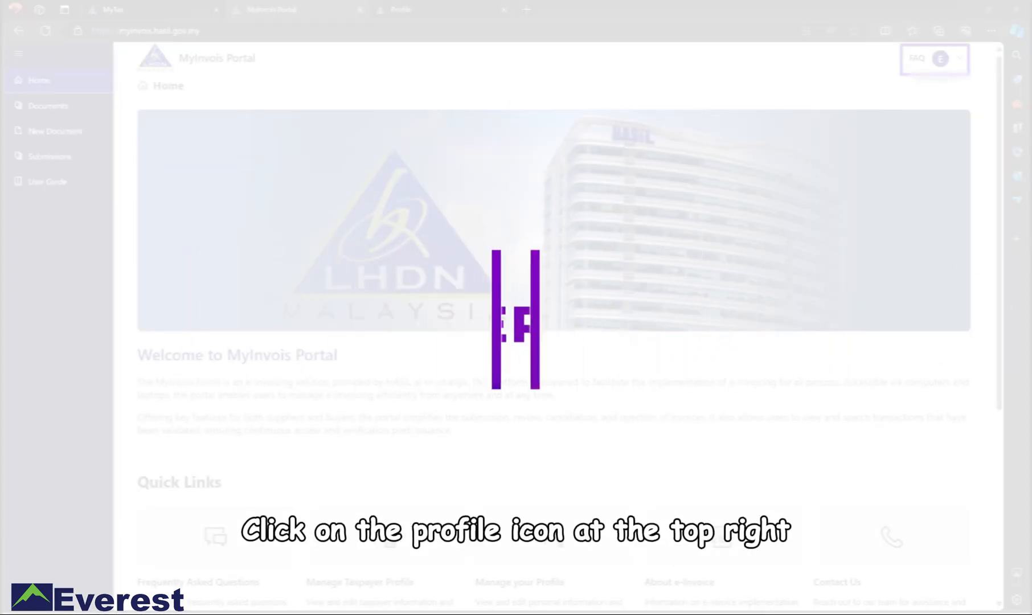
From View Taxpayer Profile, start Register ERP under Representatives.
left_click(959, 59)
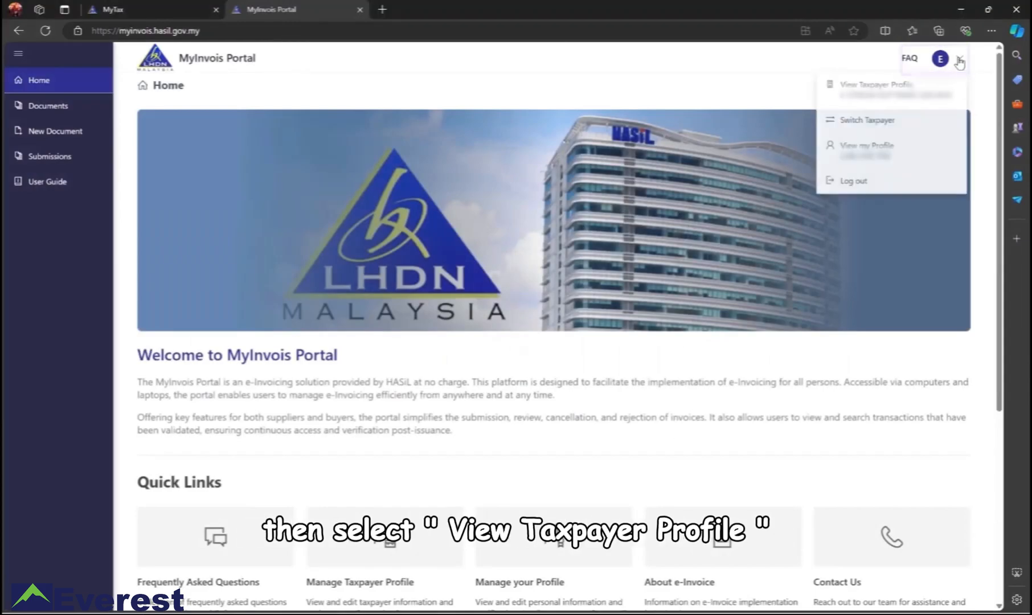
left_click(875, 85)
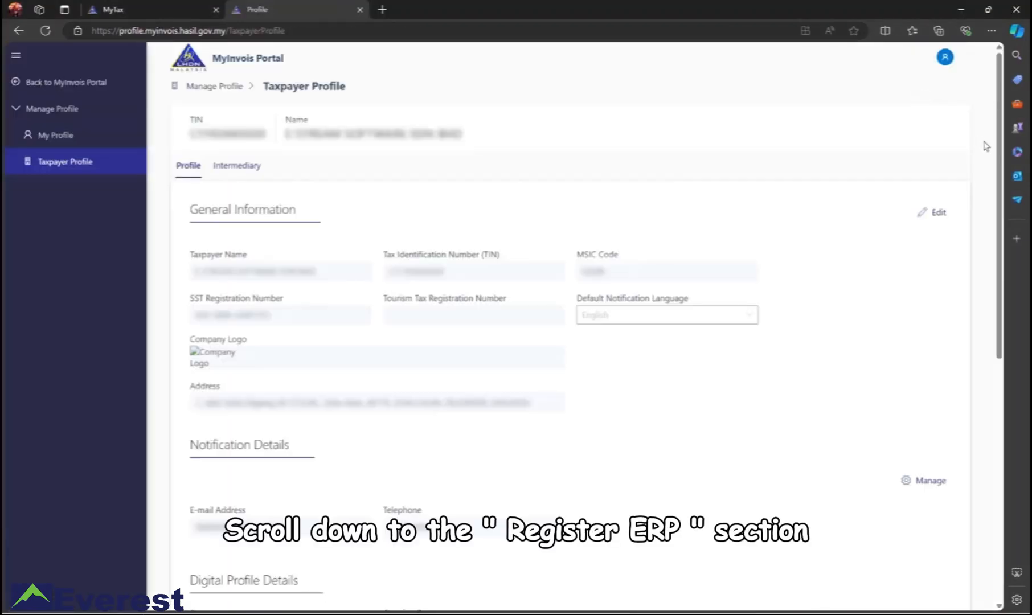
scroll("down", 3)
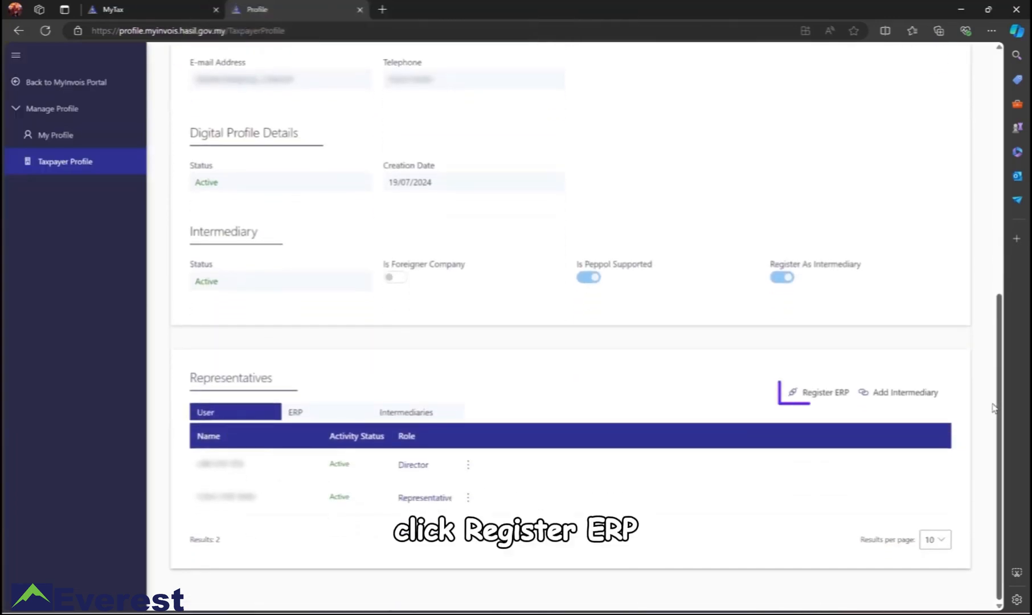
left_click(817, 392)
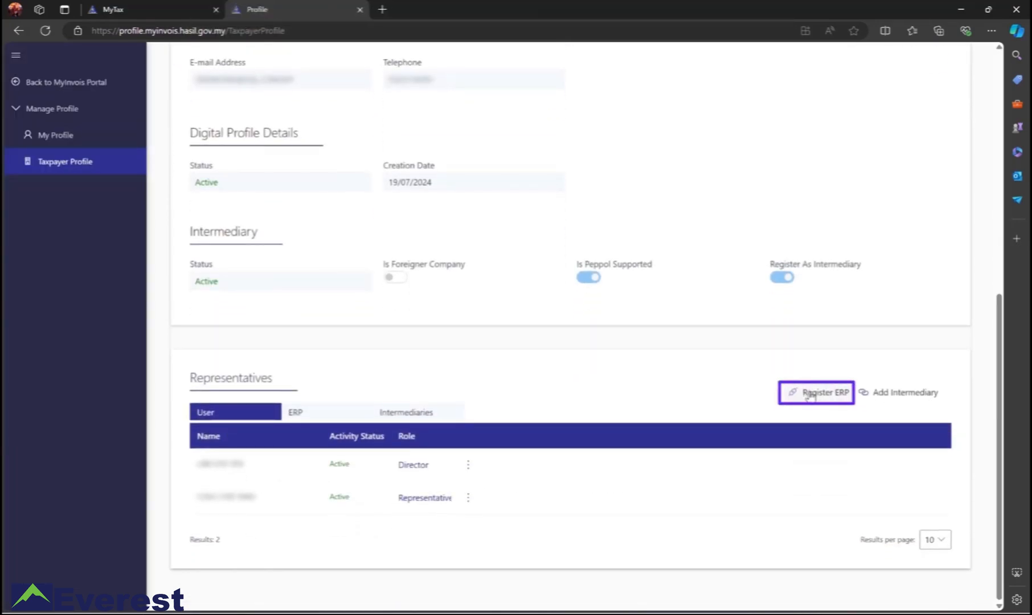
left_click(816, 391)
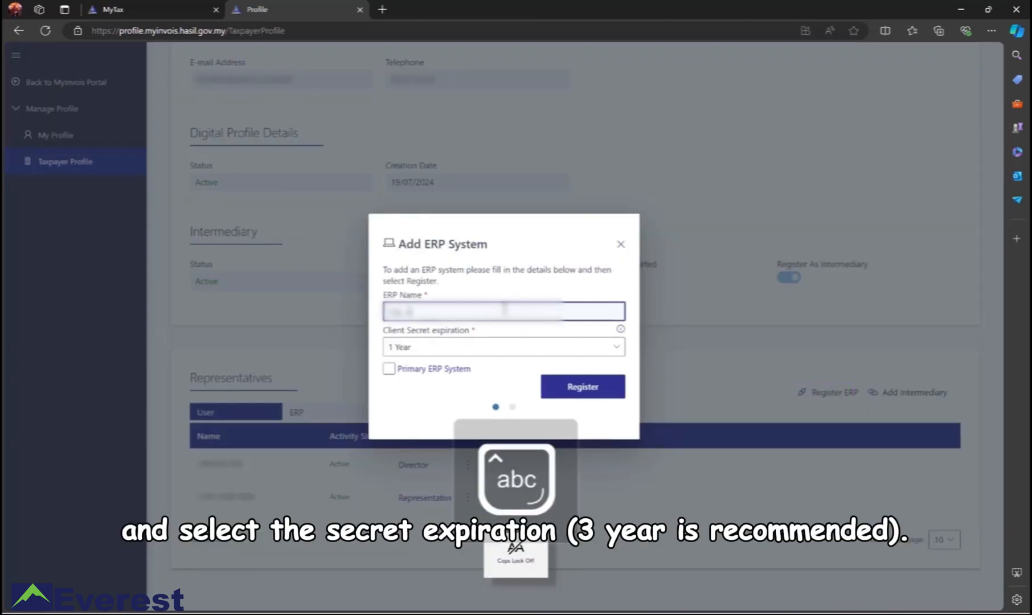
Register the ERP system as primary with a 3-year client secret expiration.
left_click(502, 347)
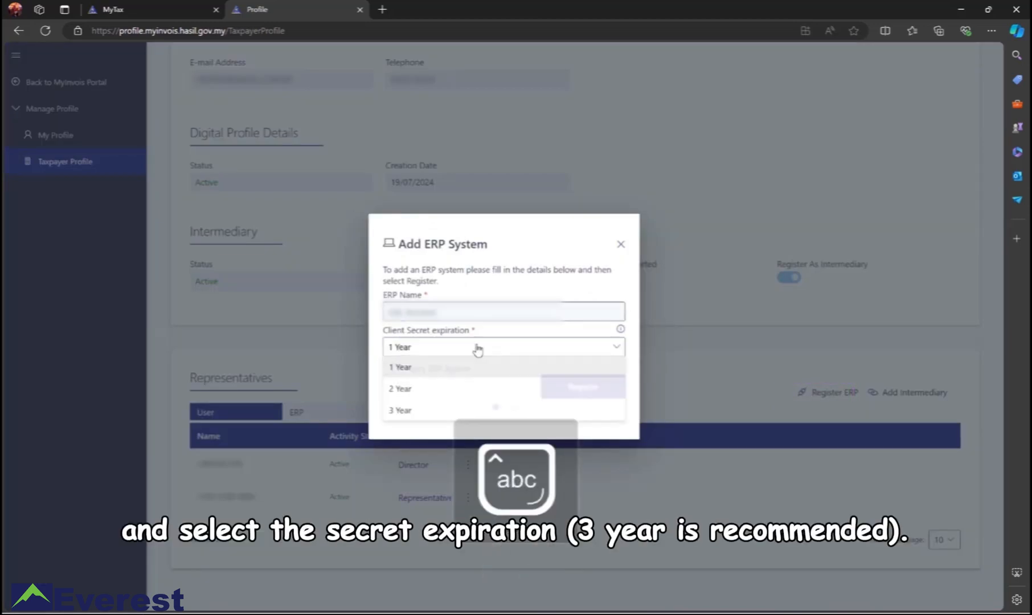
left_click(399, 410)
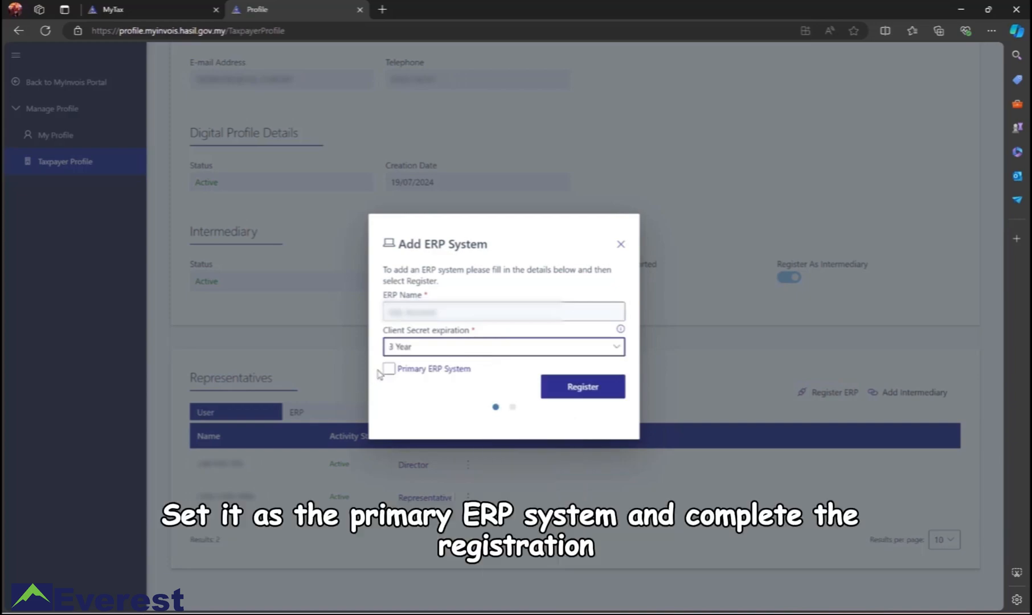
left_click(389, 368)
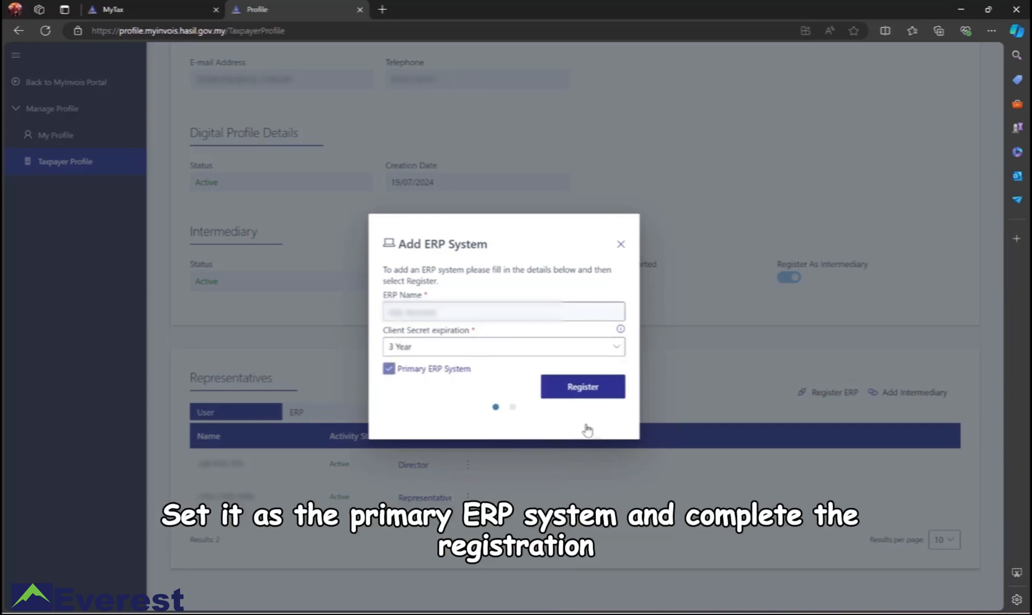
left_click(582, 386)
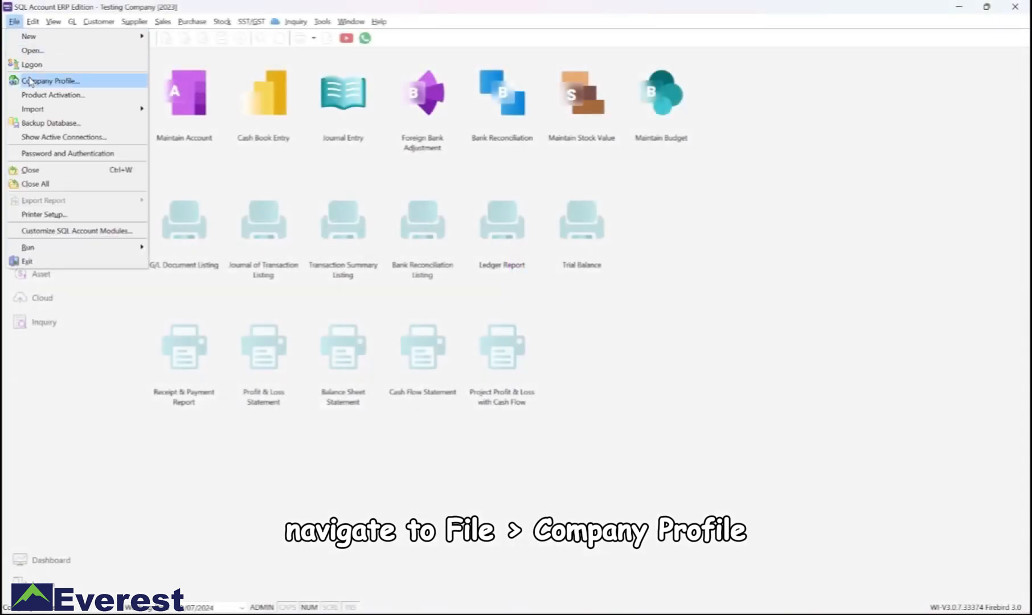
In the SQL Account company profile, look up and accept the MyInvois registration number.
left_click(50, 80)
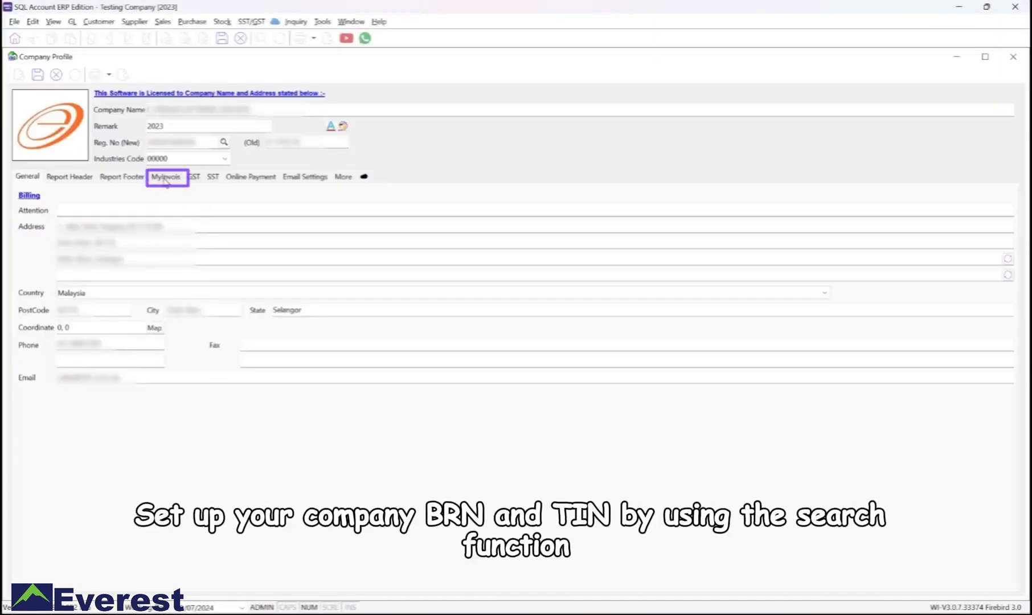
left_click(224, 142)
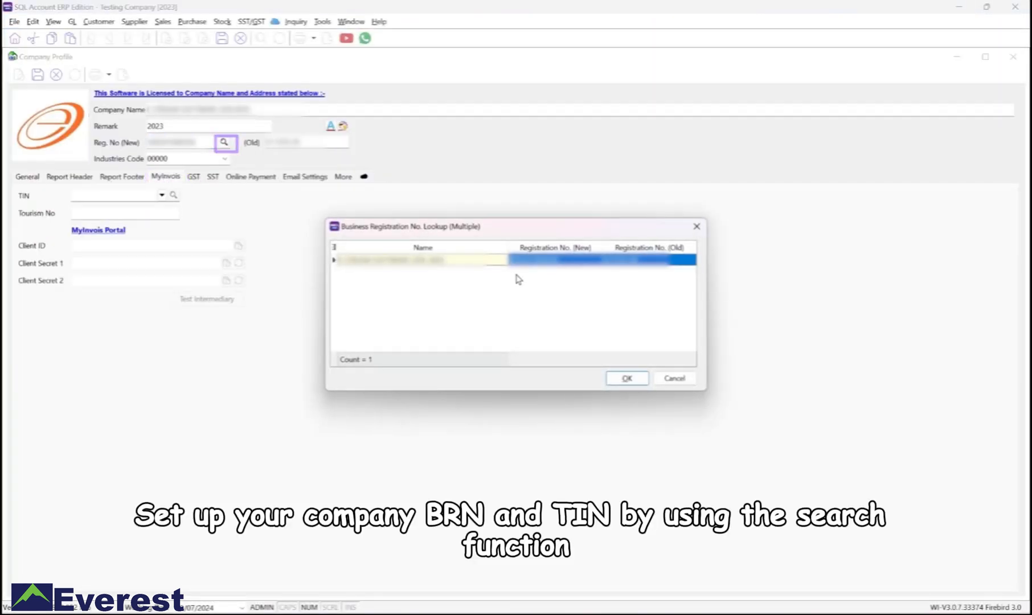
left_click(626, 378)
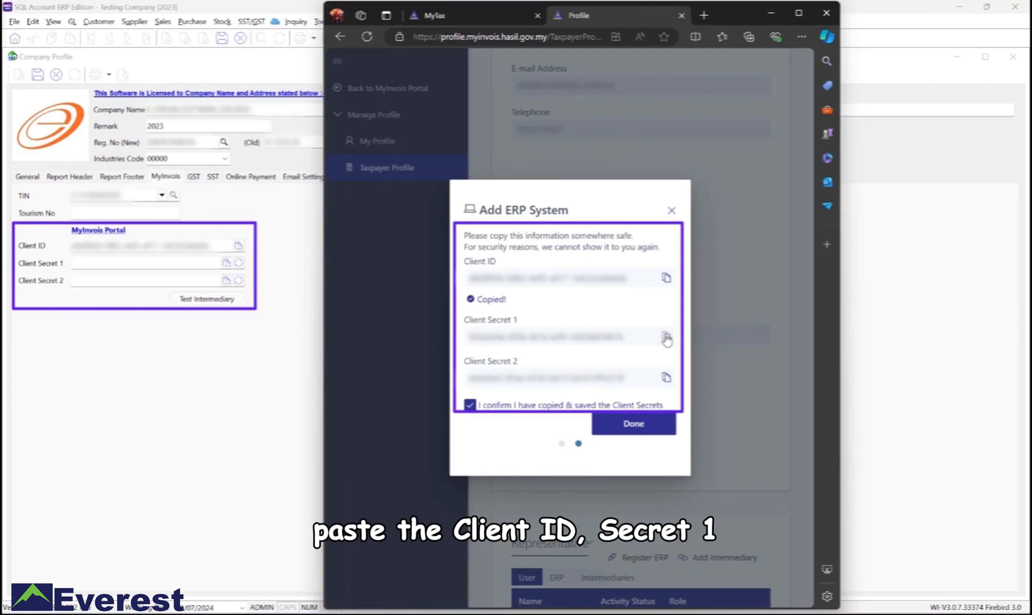
Enter Client Secret 1 copied from the portal and run Test Intermediary.
left_click(665, 336)
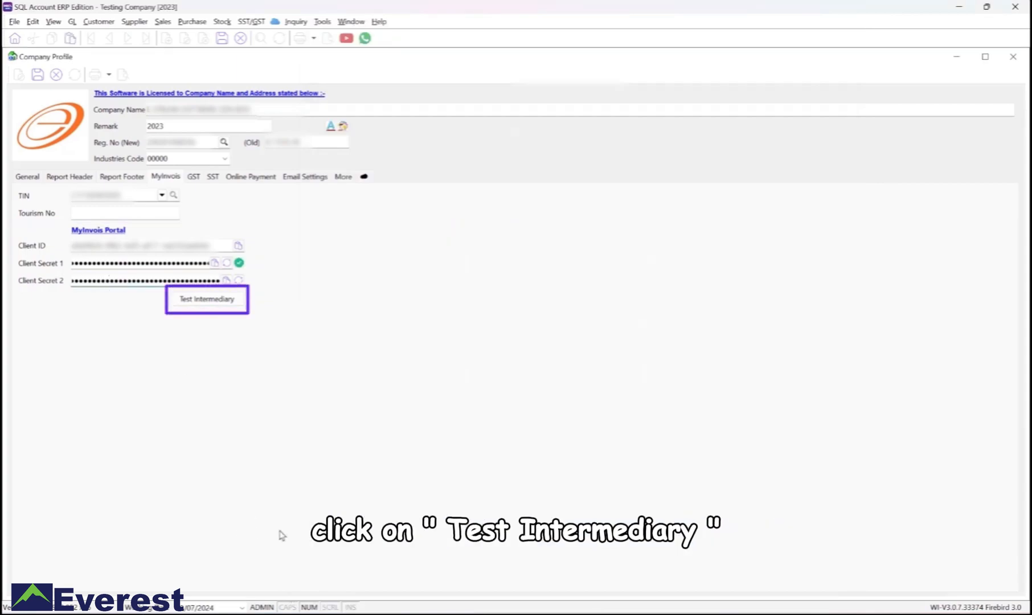
left_click(206, 298)
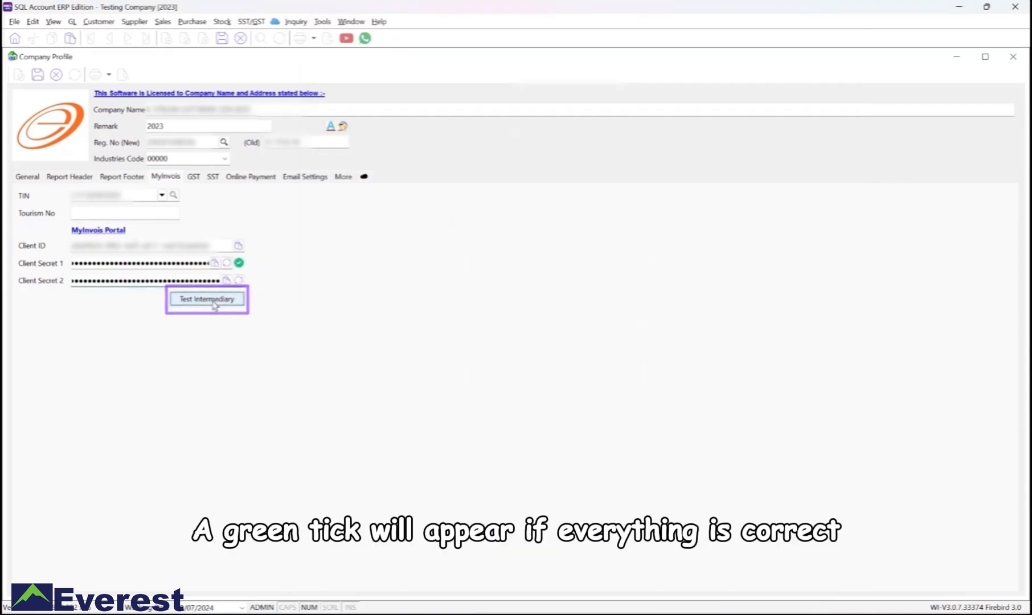
left_click(206, 298)
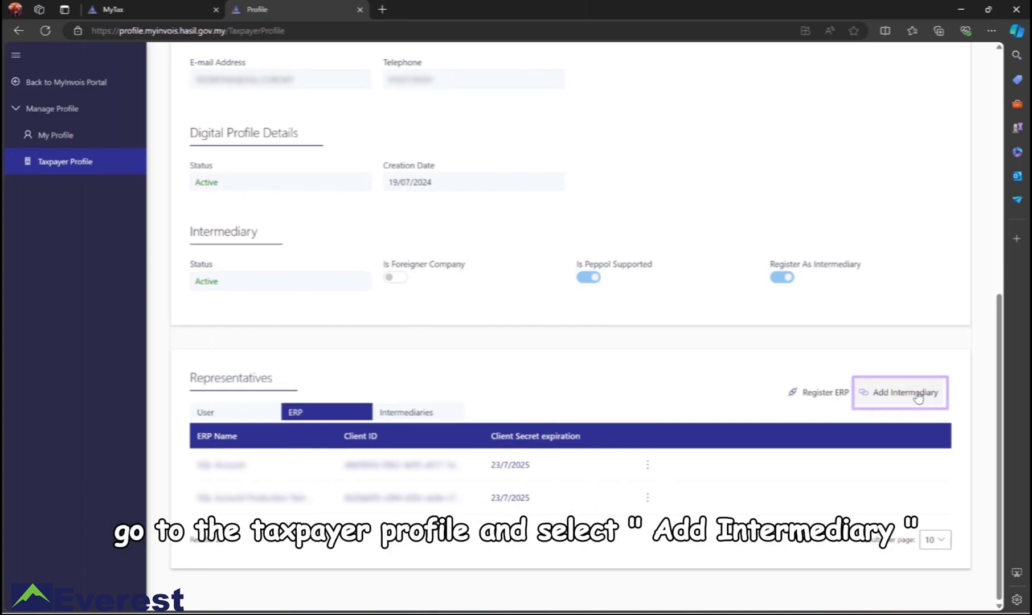
Add E STREAM MSC SDN BHD with submit and cancel document permissions, and save it.
left_click(899, 393)
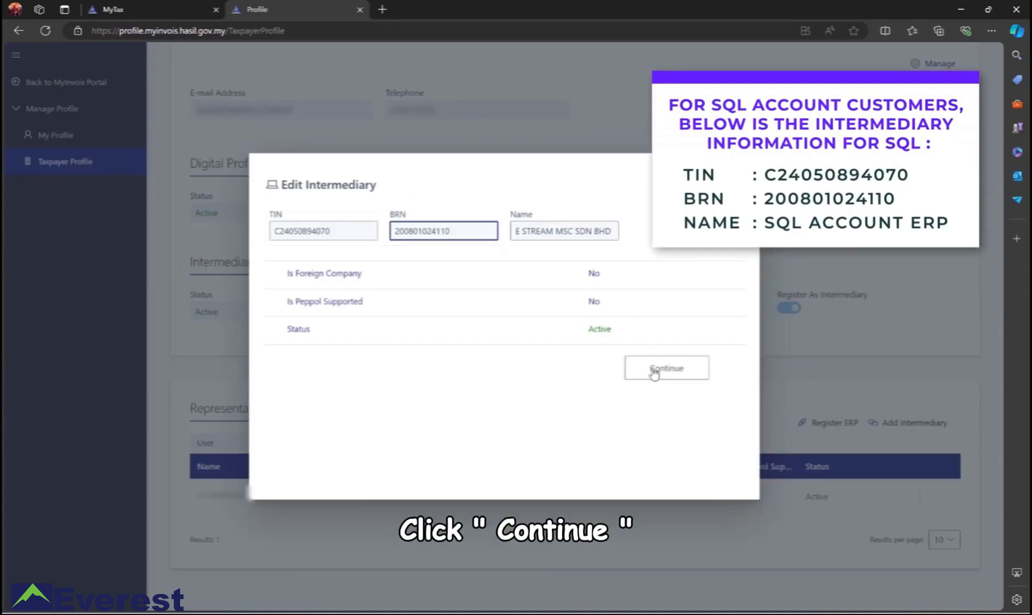
left_click(665, 368)
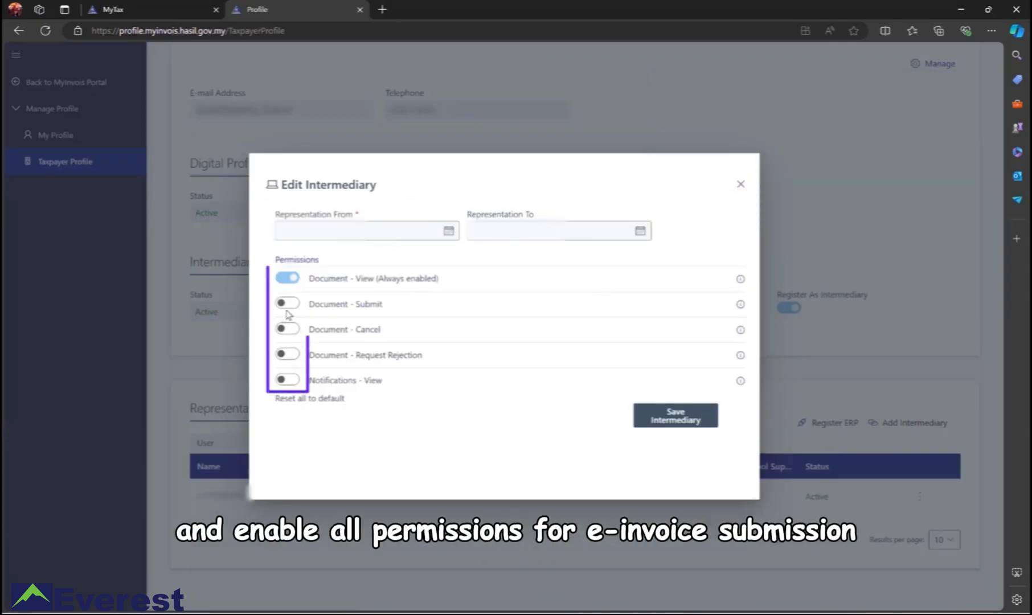
left_click(286, 303)
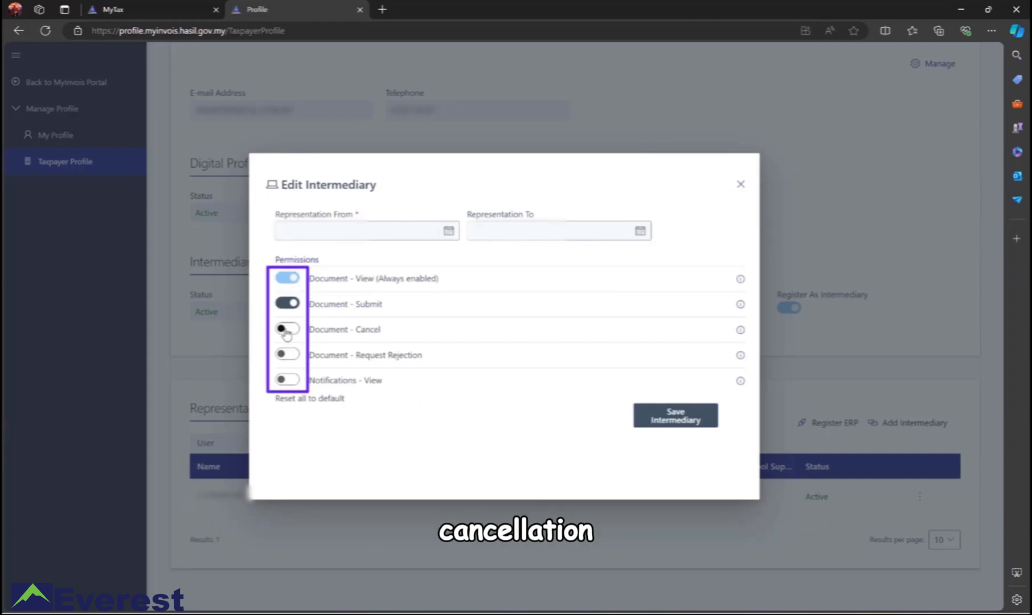
left_click(287, 380)
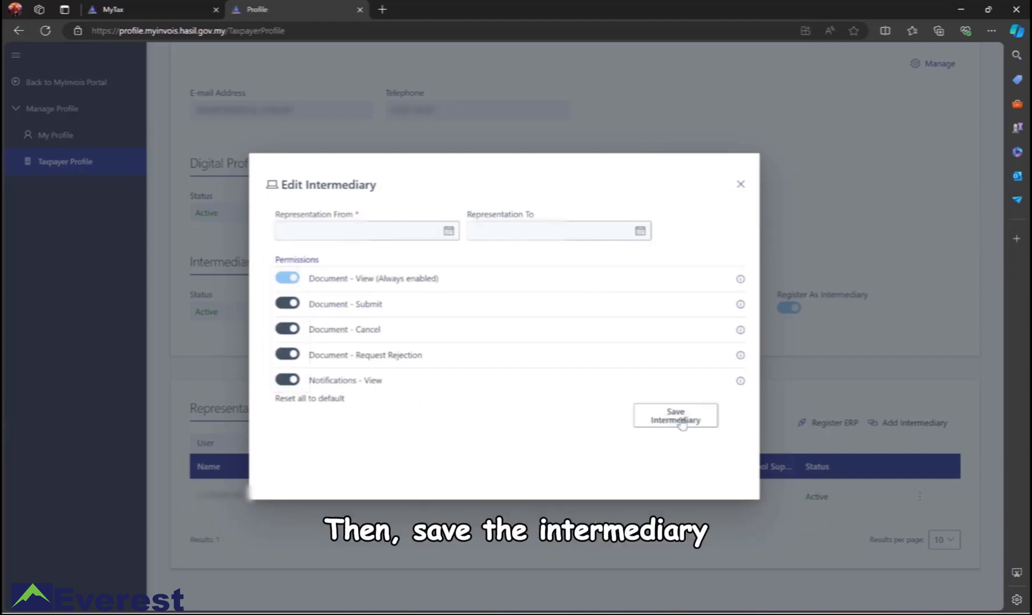
left_click(675, 415)
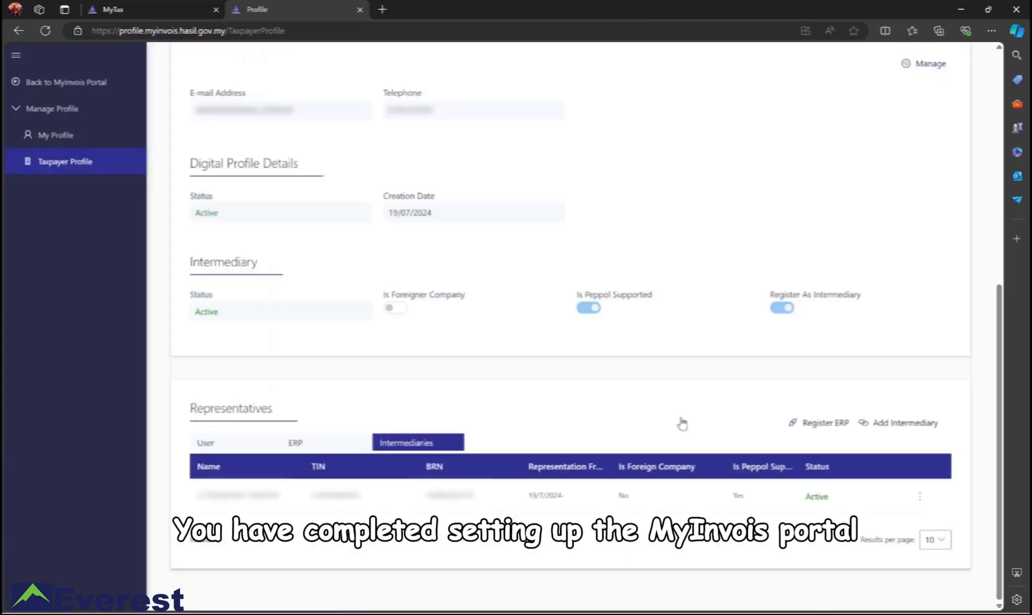
mouse_move(654, 435)
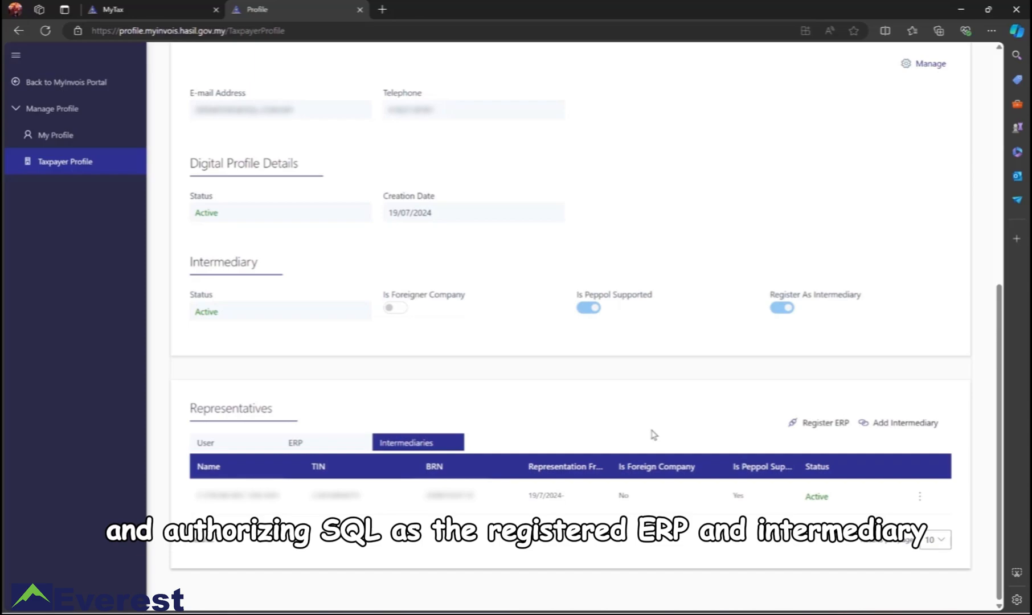